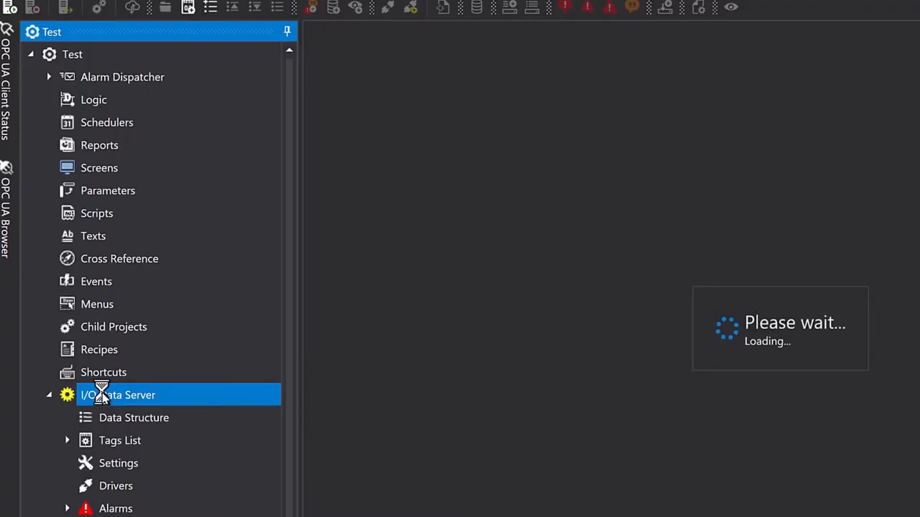
# Add a new tag named Variable to the I/O Data Server's Tags List section.
pyautogui.doubleClick(117, 394)
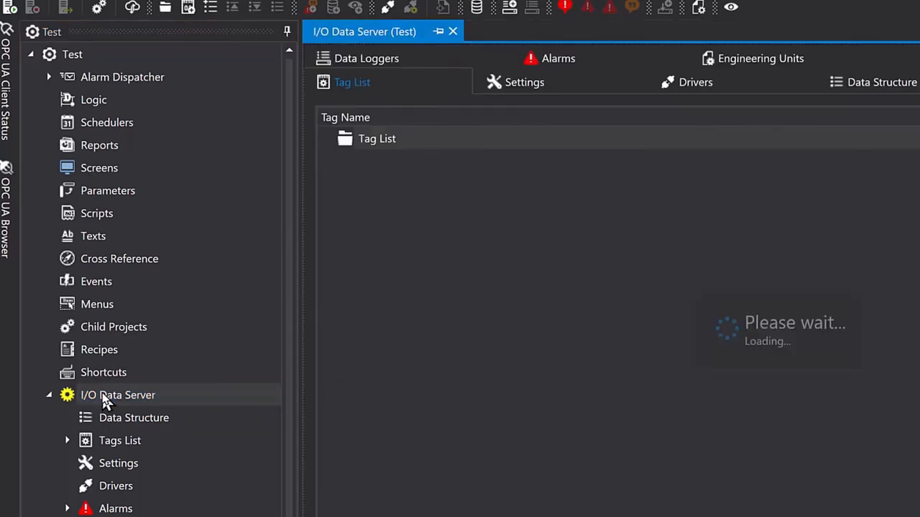
pyautogui.click(377, 138)
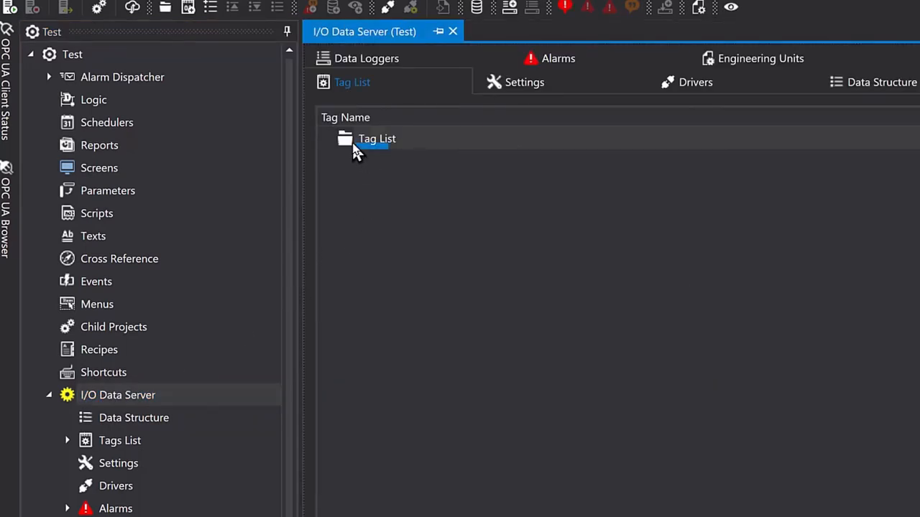
pyautogui.click(377, 138)
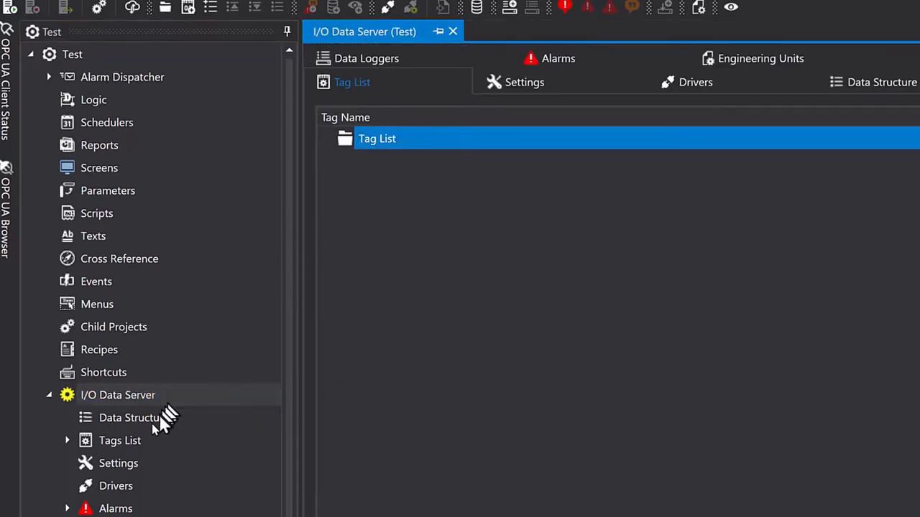
pyautogui.click(120, 440)
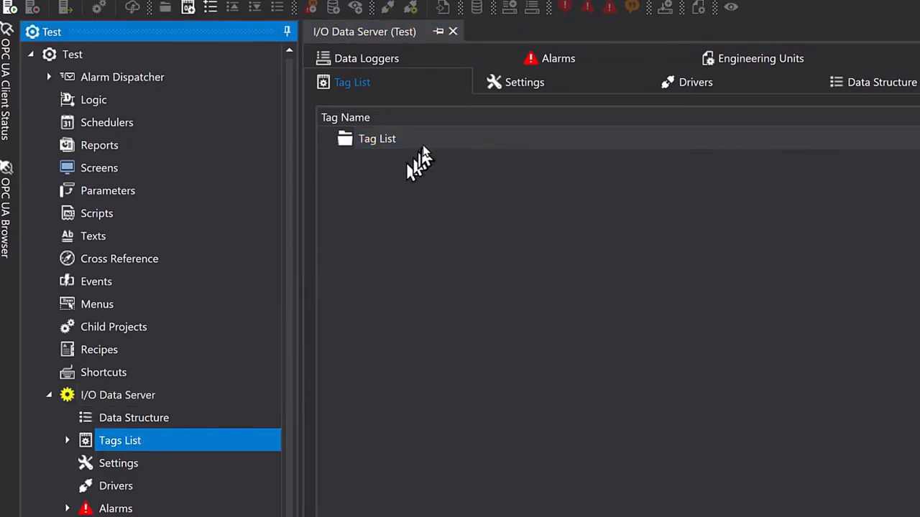
pyautogui.click(377, 138)
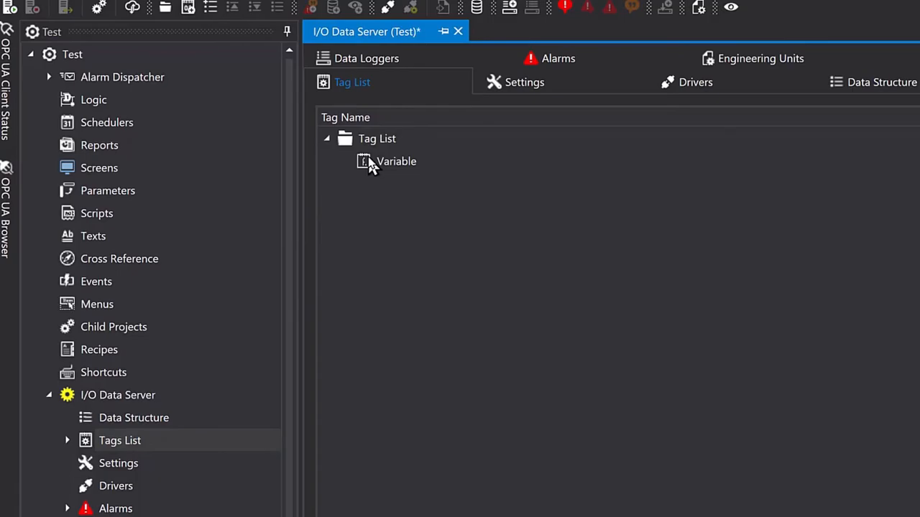
# Set the Variable tag's Data Type to Boolean in its properties.
pyautogui.click(396, 161)
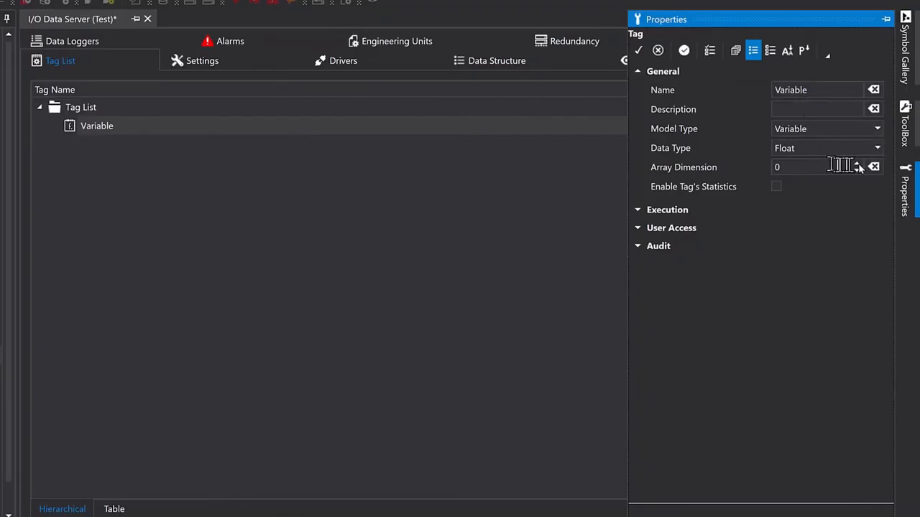
pyautogui.click(877, 148)
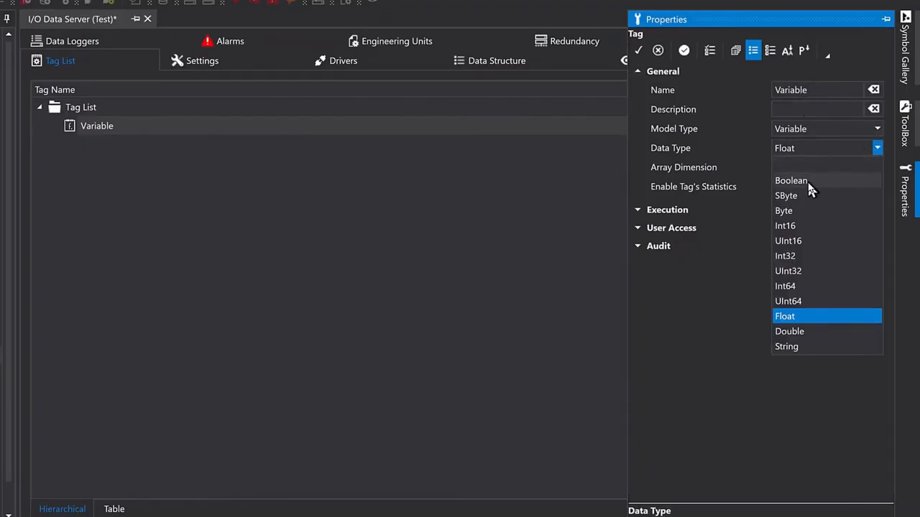
pyautogui.click(791, 181)
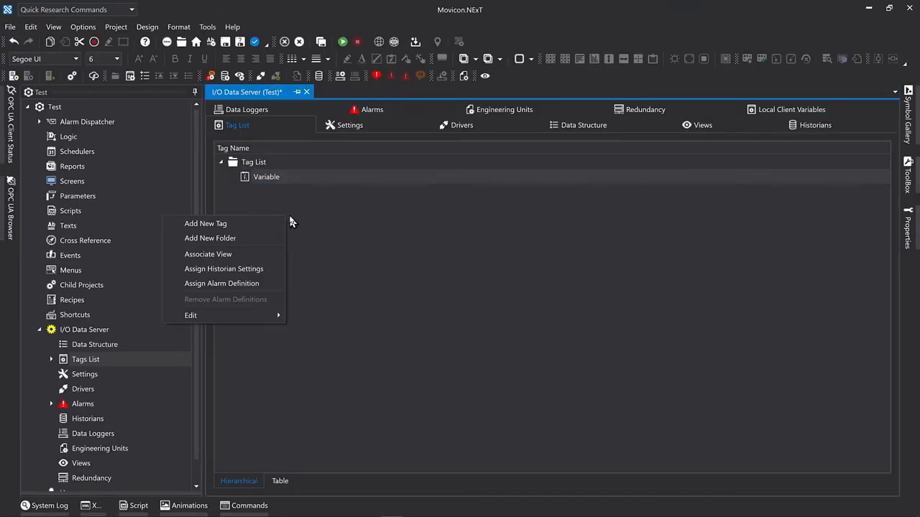
# Add a second tag Variable1 keeping its default Float data type.
pyautogui.click(206, 224)
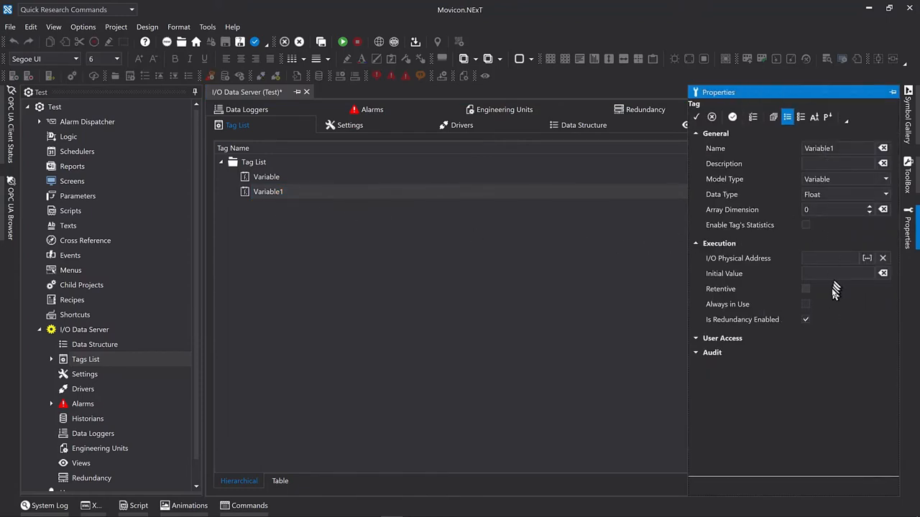
pyautogui.click(268, 192)
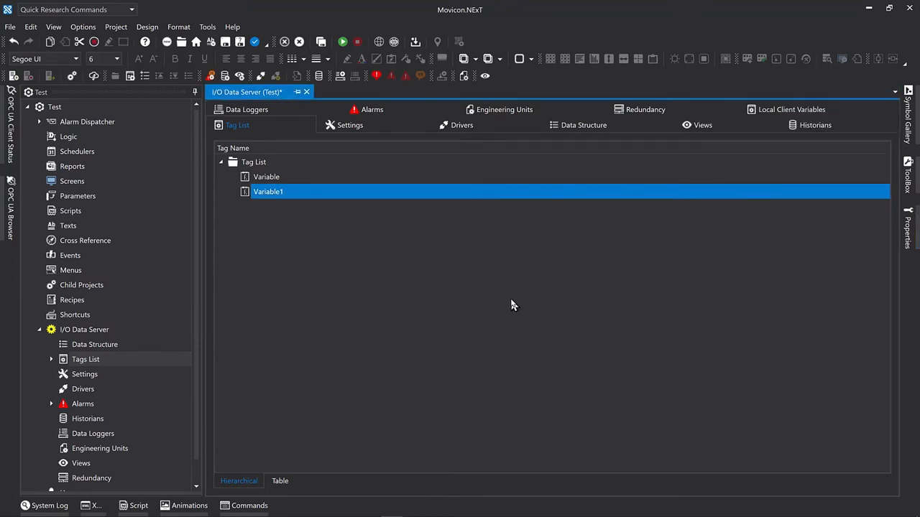